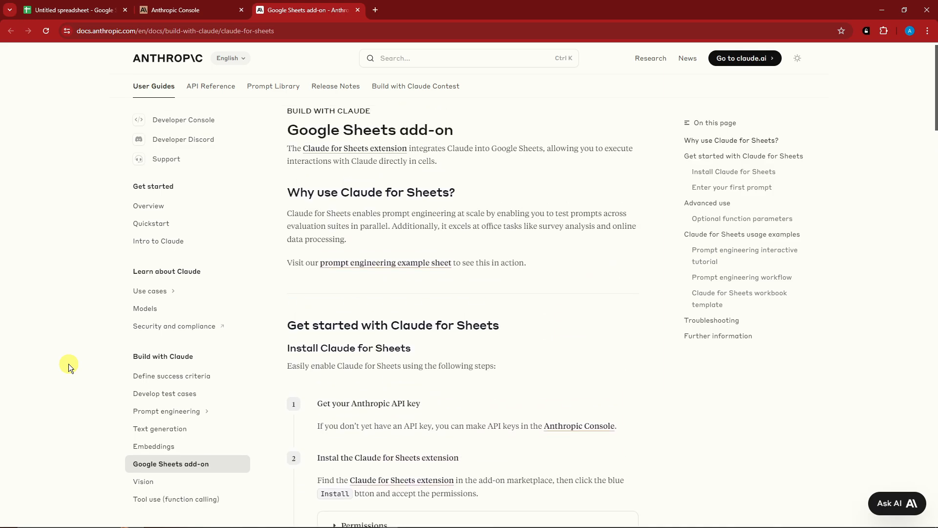
Scroll the Claude for Sheets Marketplace listing to confirm it shows Uninstall, then return to the sheet
{"action": "scroll", "scroll_direction": "down", "scroll_amount": 3}
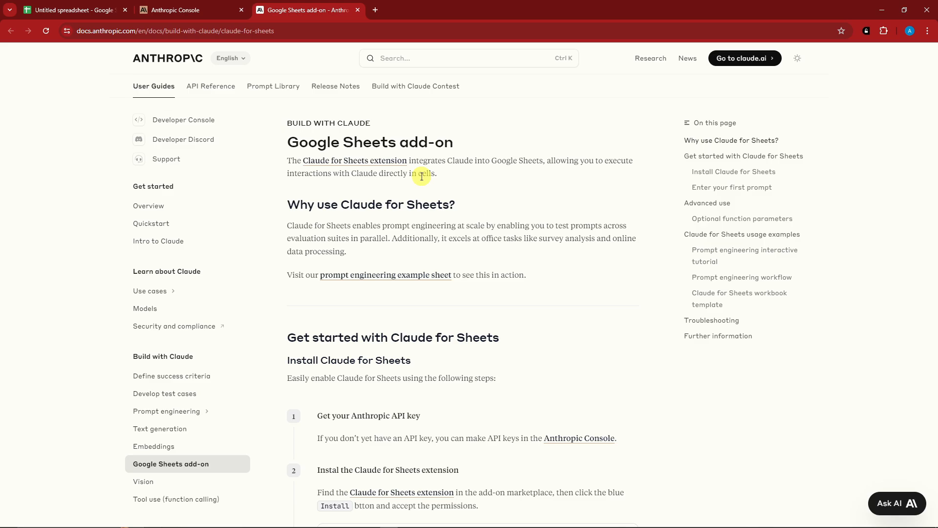
{"action": "mouse_move", "coordinate": [469, 175]}
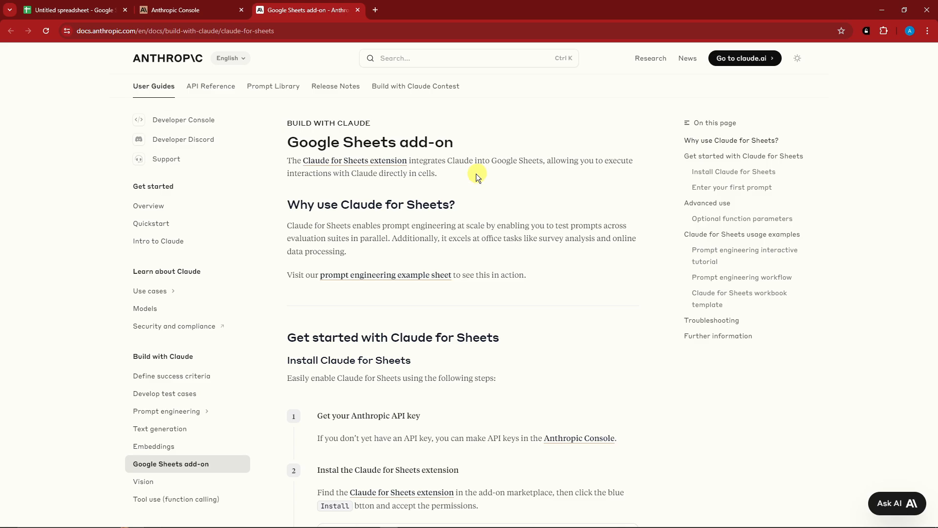
{"action": "mouse_move", "coordinate": [482, 179]}
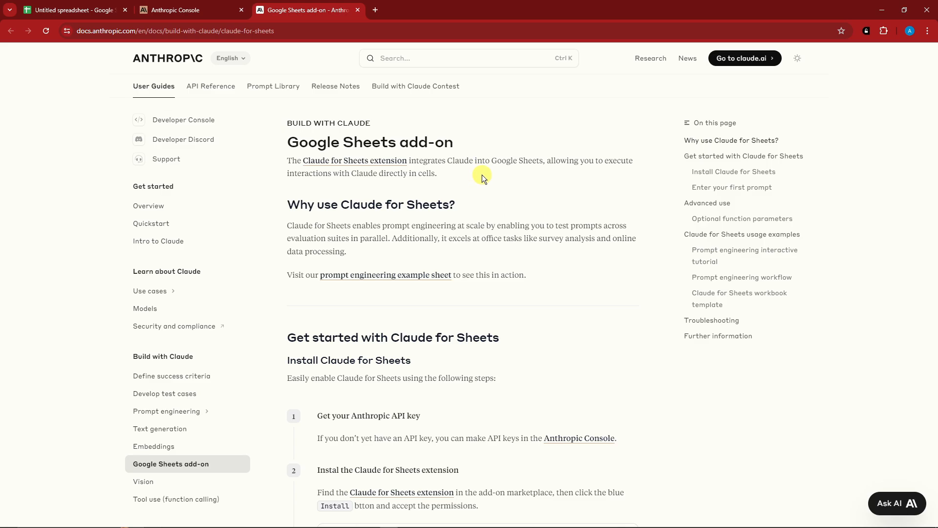
{"action": "mouse_move", "coordinate": [315, 176]}
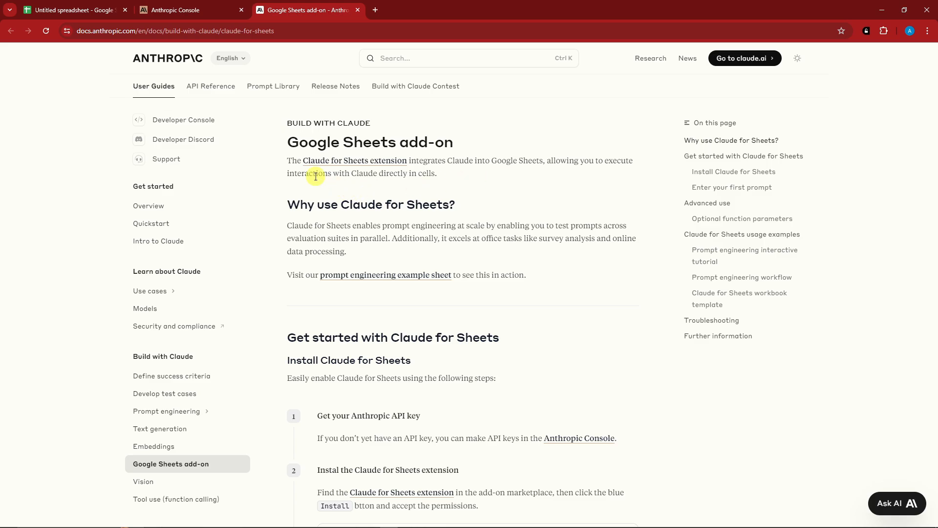
{"action": "scroll", "scroll_direction": "down", "scroll_amount": 3}
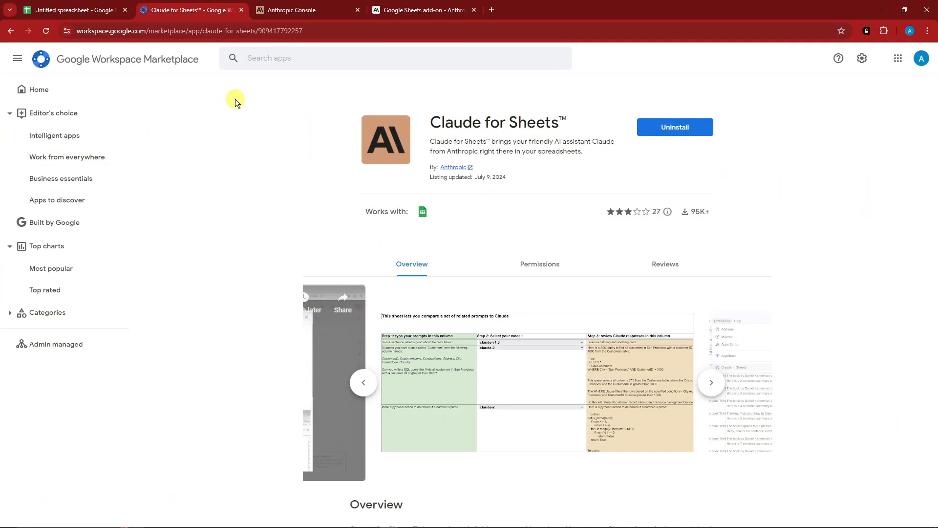
{"action": "mouse_move", "coordinate": [261, 164]}
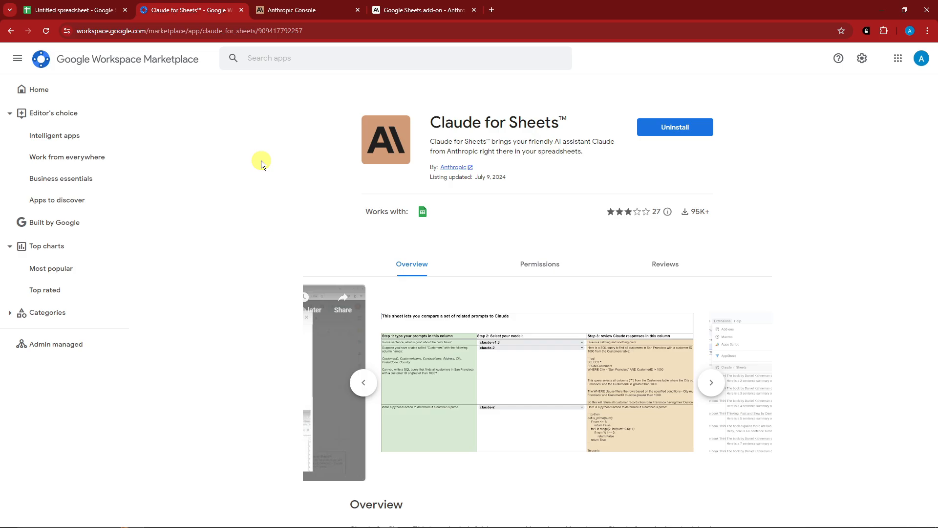
{"action": "mouse_move", "coordinate": [285, 160]}
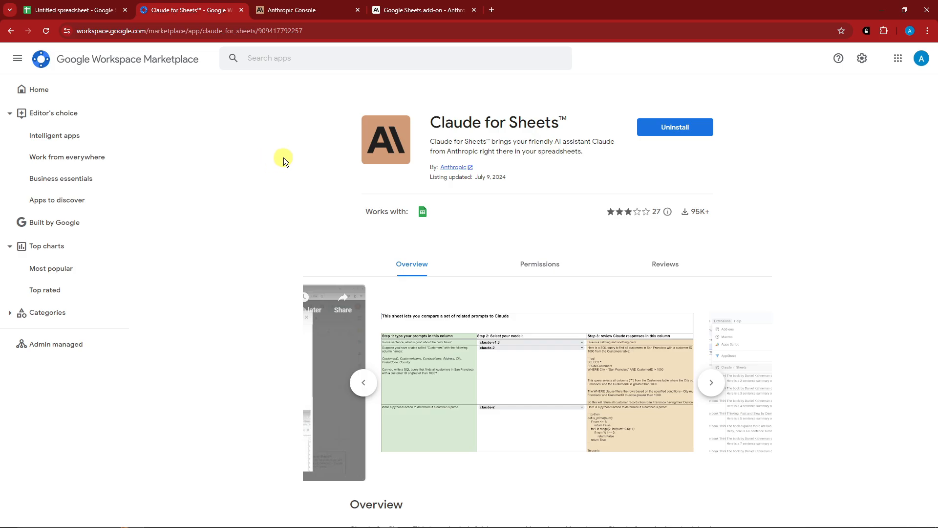
{"action": "mouse_move", "coordinate": [381, 116]}
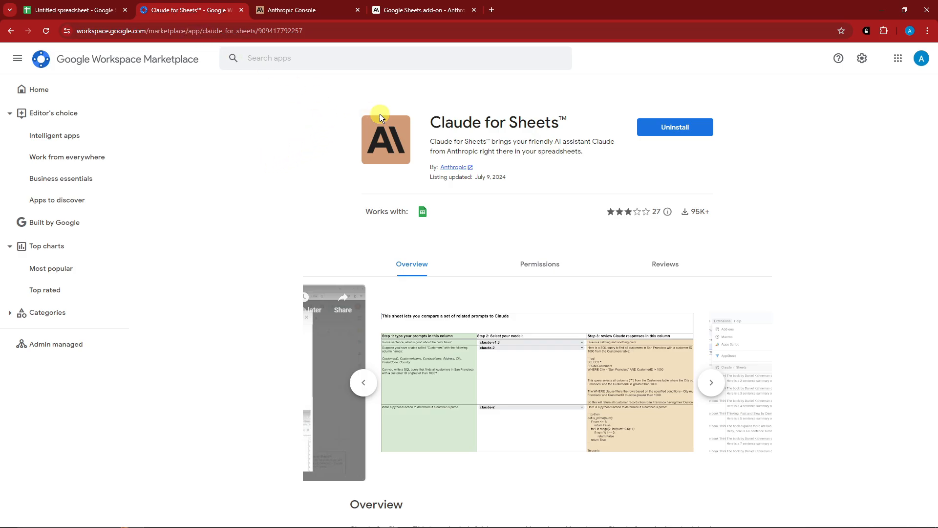
{"action": "mouse_move", "coordinate": [427, 118]}
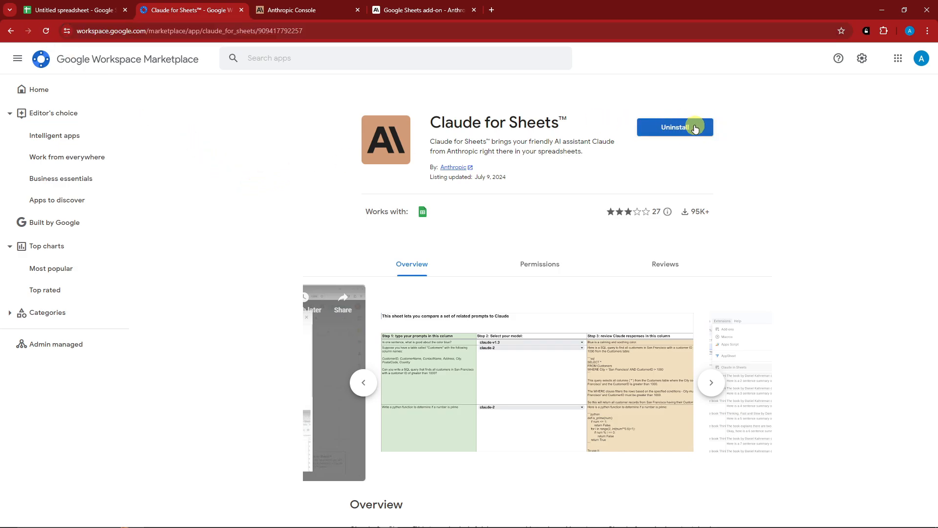
{"action": "mouse_move", "coordinate": [691, 136]}
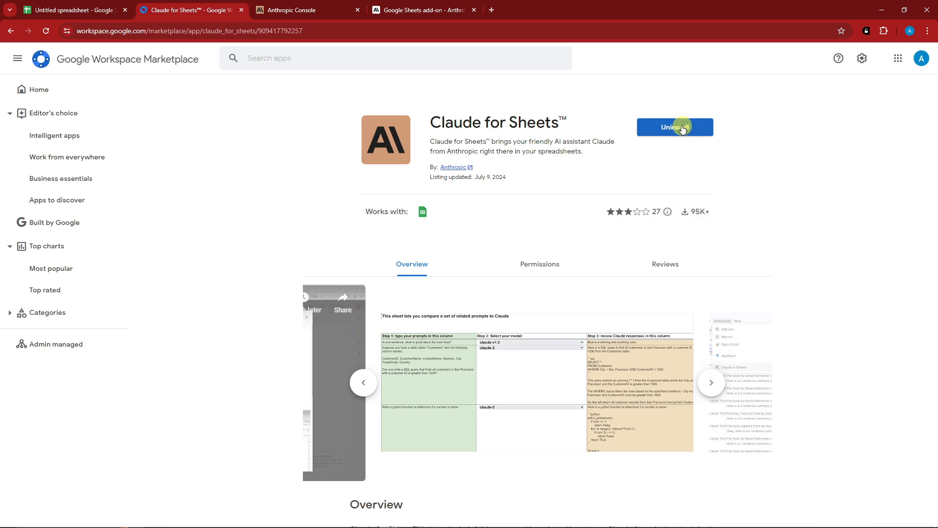
{"action": "left_click", "coordinate": [72, 10]}
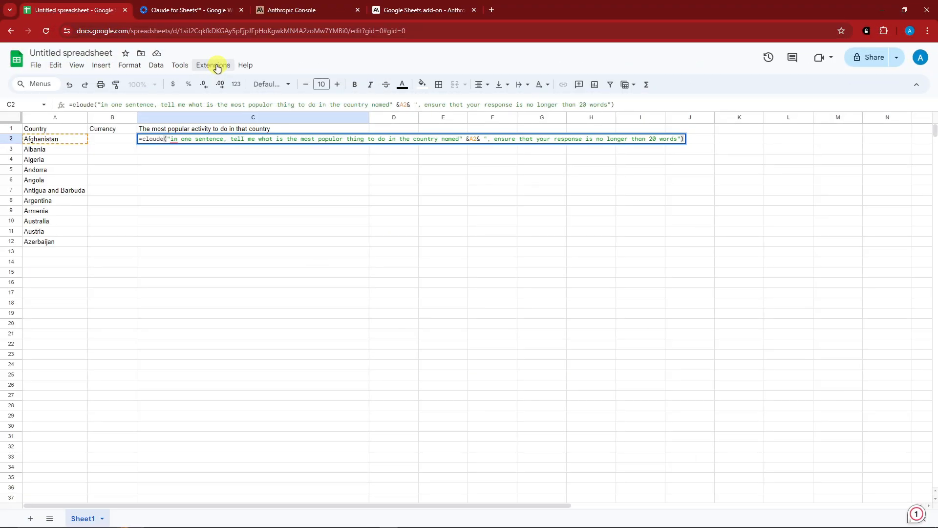
In Manage add-ons, verify Claude for Sheets has 'Use in this document' checked
{"action": "left_click", "coordinate": [212, 65]}
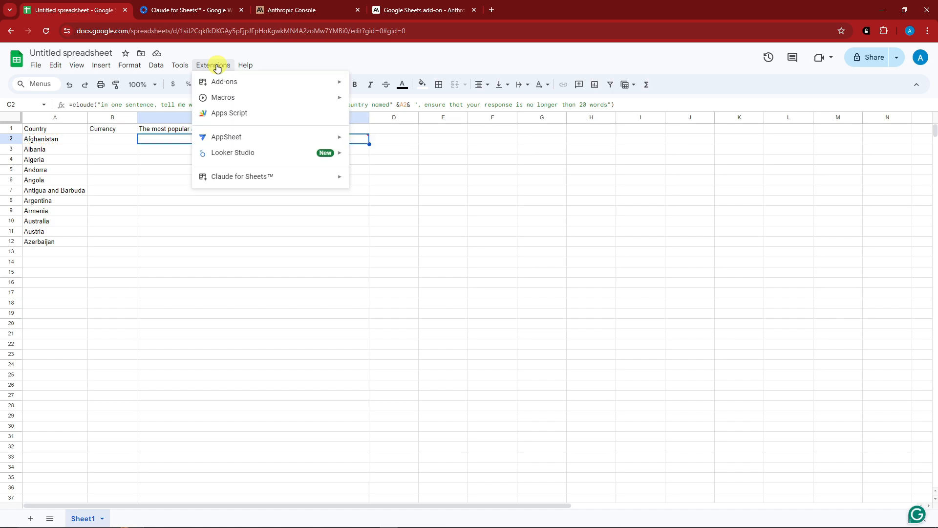
{"action": "mouse_move", "coordinate": [224, 82]}
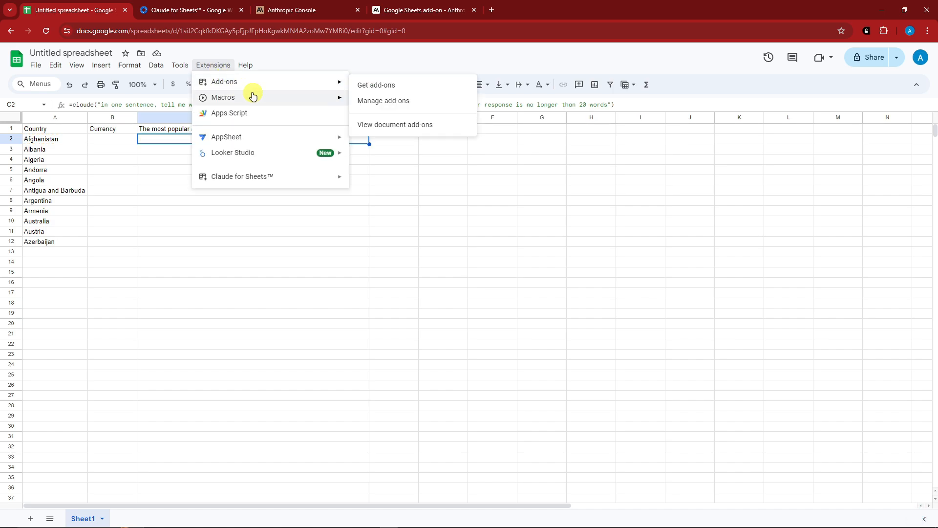
{"action": "mouse_move", "coordinate": [253, 84]}
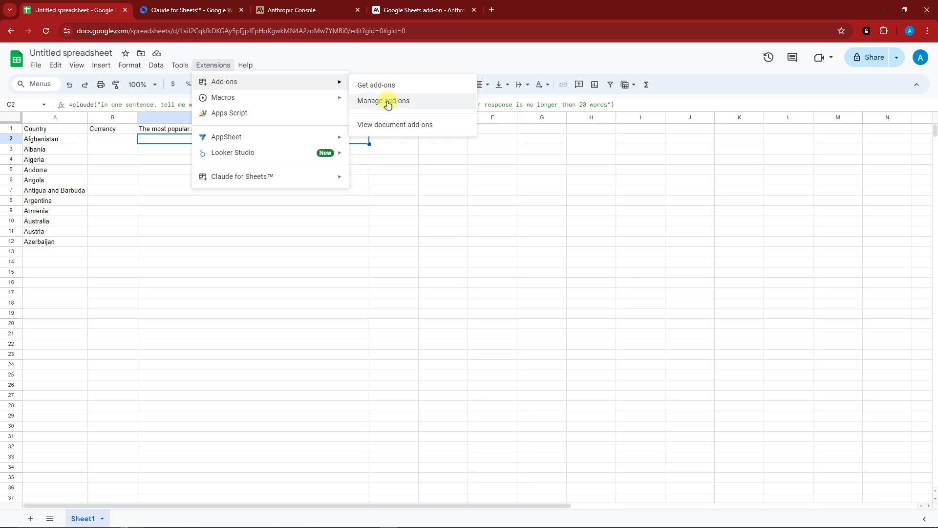
{"action": "left_click", "coordinate": [382, 101]}
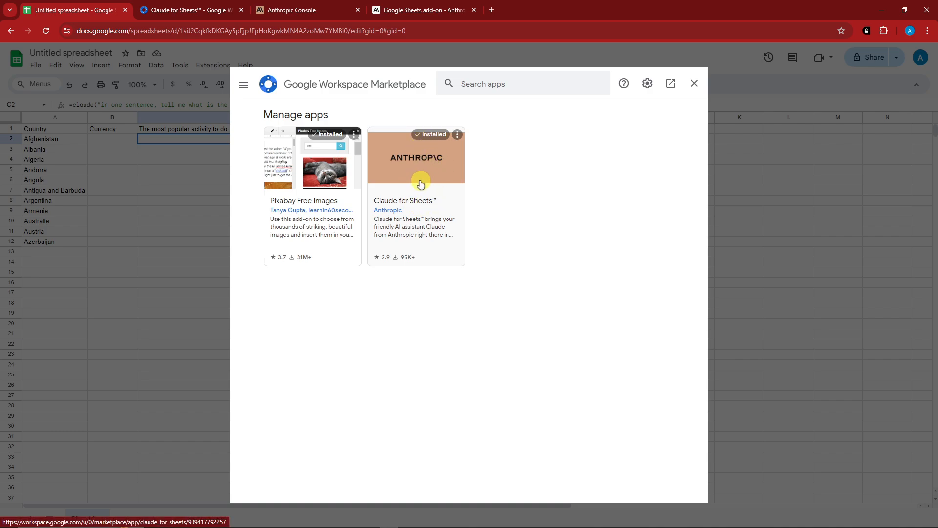
{"action": "mouse_move", "coordinate": [325, 173]}
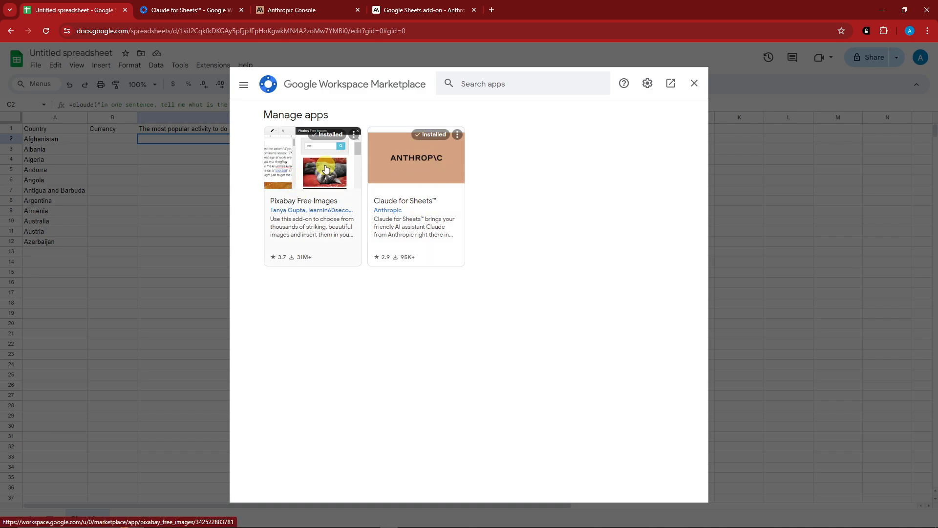
{"action": "mouse_move", "coordinate": [431, 170]}
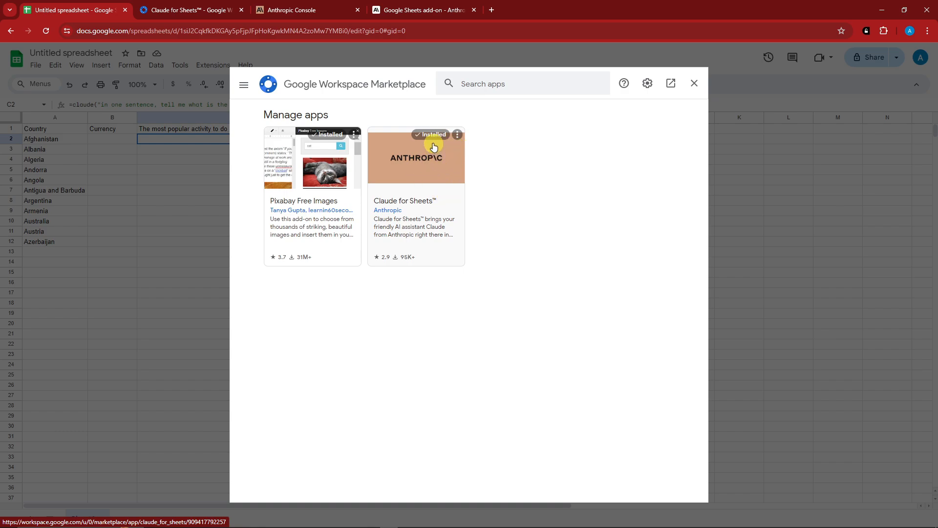
{"action": "left_click", "coordinate": [457, 135]}
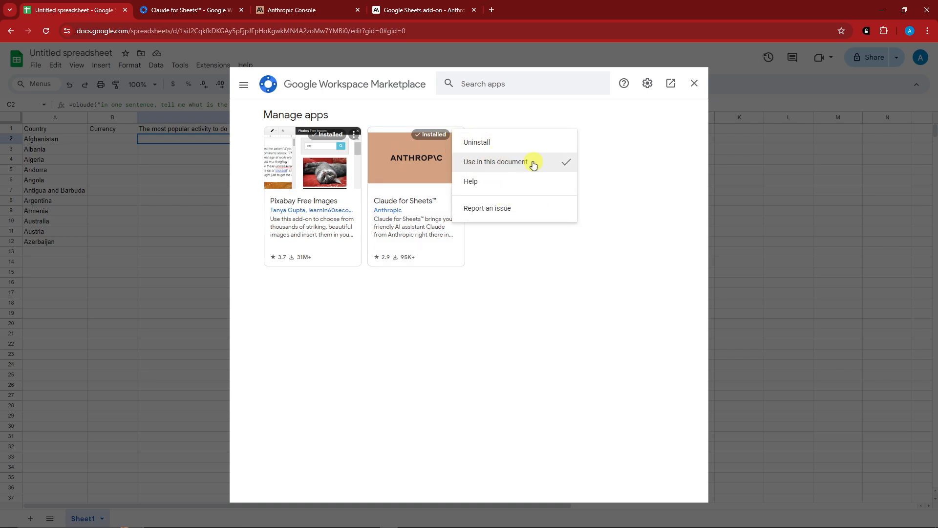
{"action": "mouse_move", "coordinate": [490, 163]}
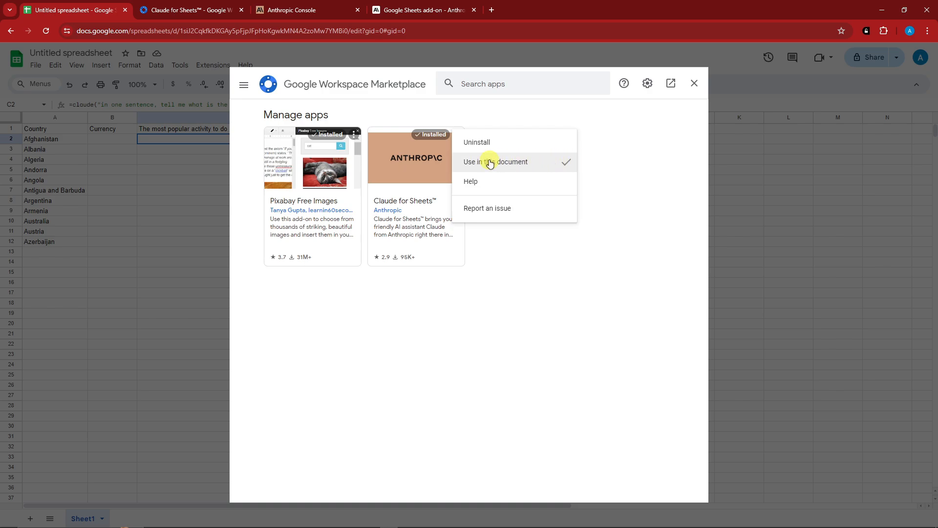
{"action": "mouse_move", "coordinate": [495, 163]}
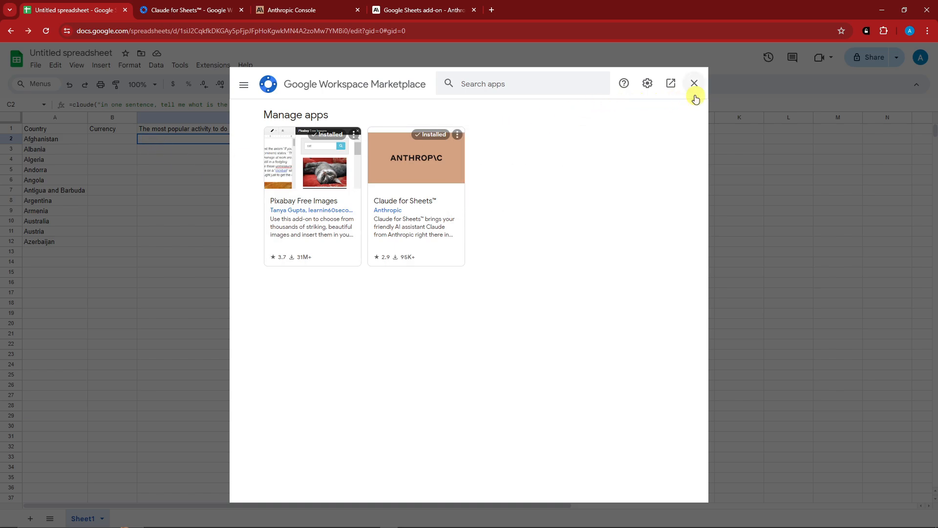
{"action": "mouse_move", "coordinate": [694, 83]}
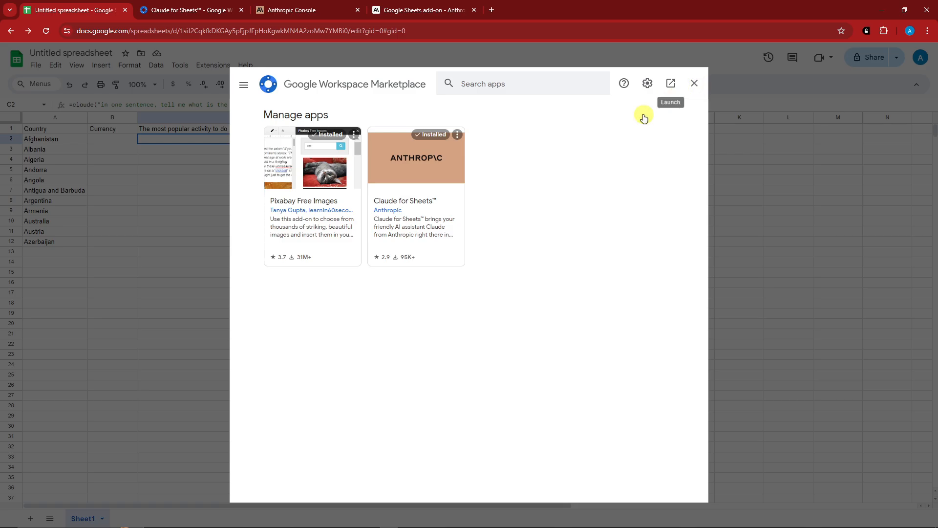
{"action": "left_click", "coordinate": [294, 9]}
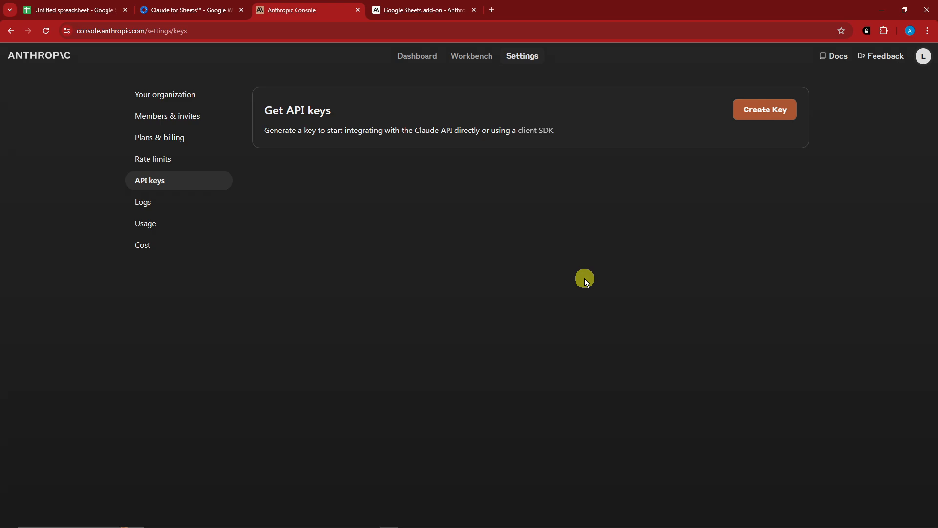
{"action": "mouse_move", "coordinate": [575, 301]}
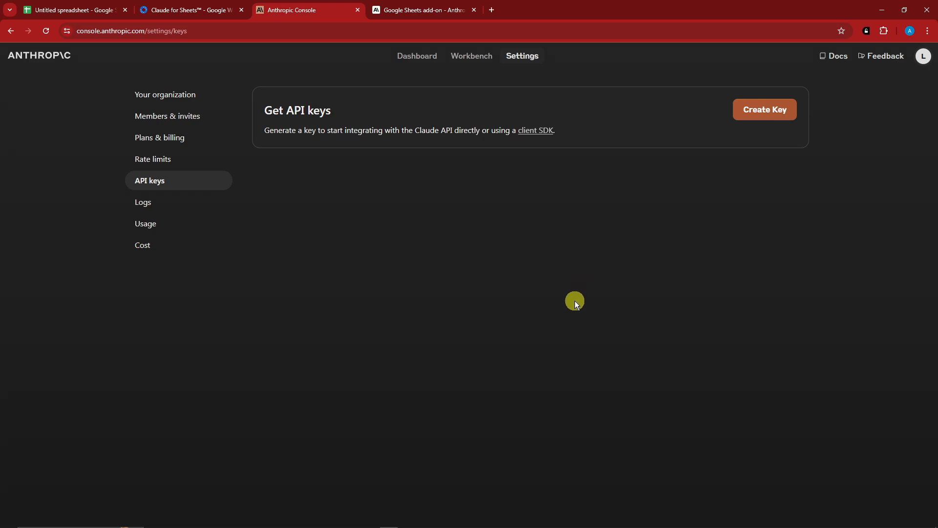
{"action": "mouse_move", "coordinate": [576, 291]}
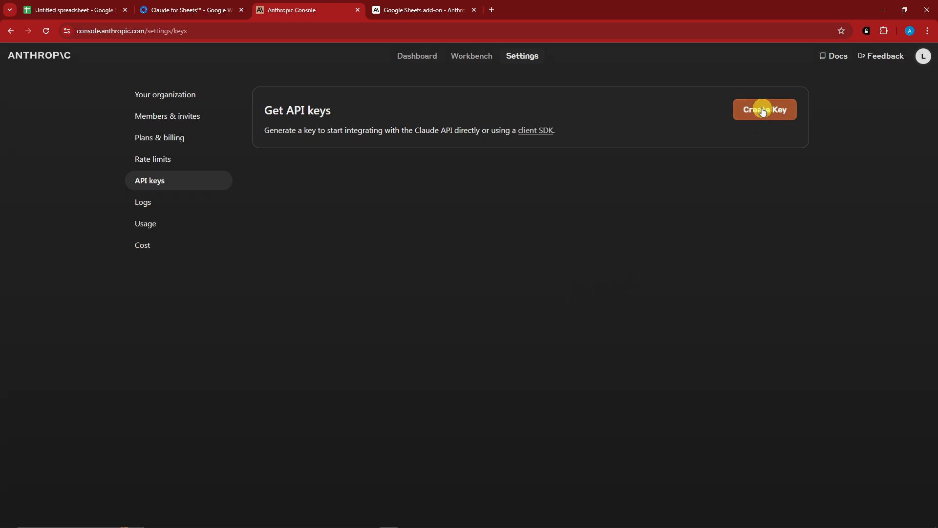
{"action": "mouse_move", "coordinate": [591, 150]}
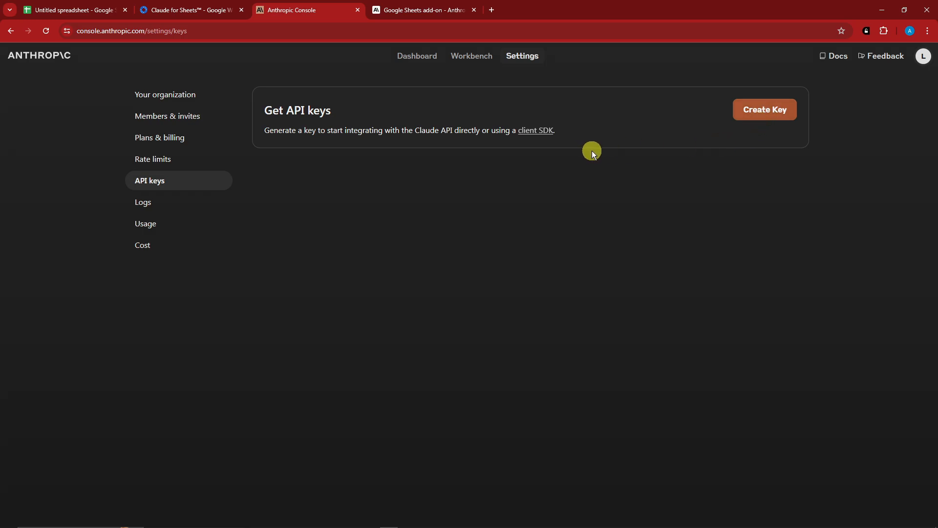
{"action": "mouse_move", "coordinate": [720, 124]}
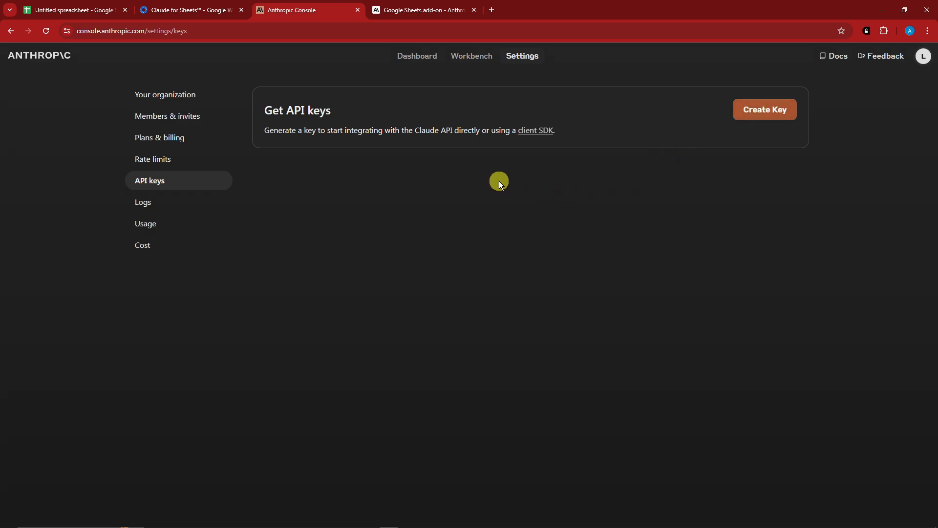
{"action": "left_click", "coordinate": [74, 10]}
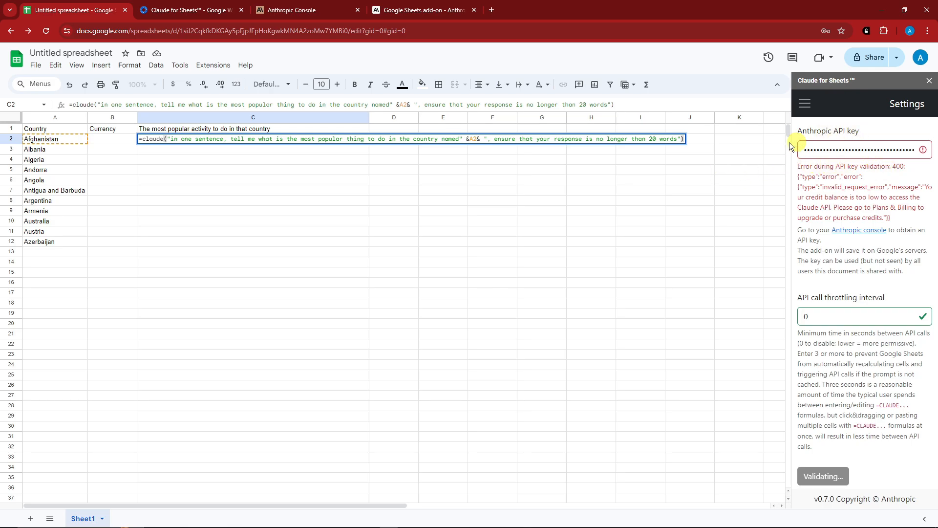
{"action": "mouse_move", "coordinate": [871, 371]}
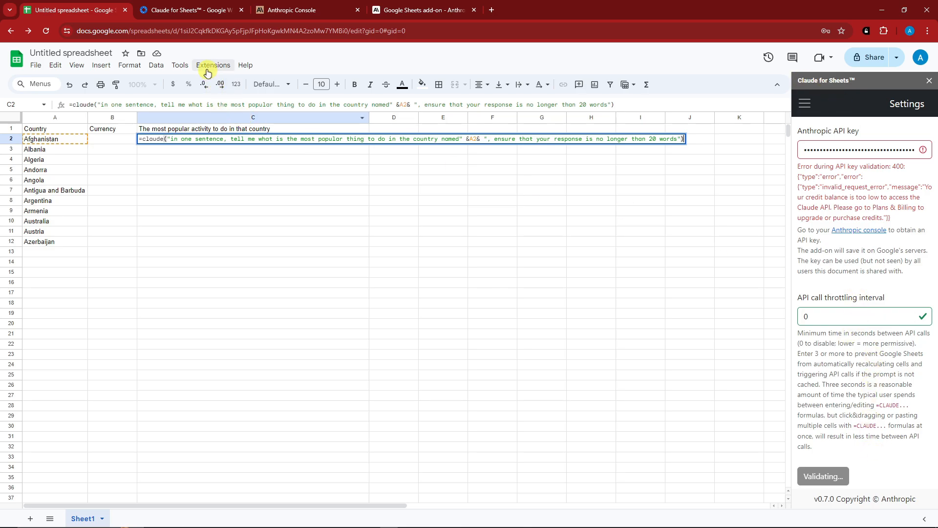
Open the Claude for Sheets sidebar and select the stored Anthropic API key to replace it
{"action": "left_click", "coordinate": [212, 65]}
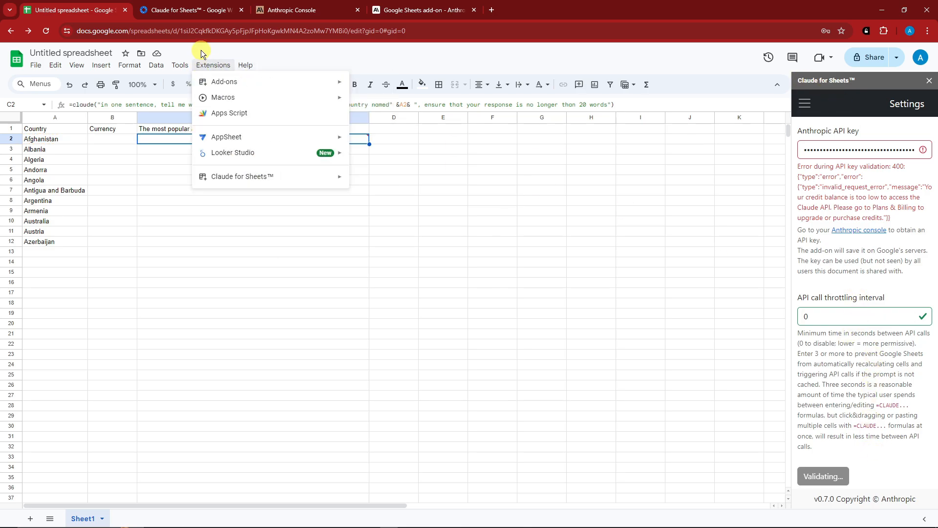
{"action": "mouse_move", "coordinate": [242, 176]}
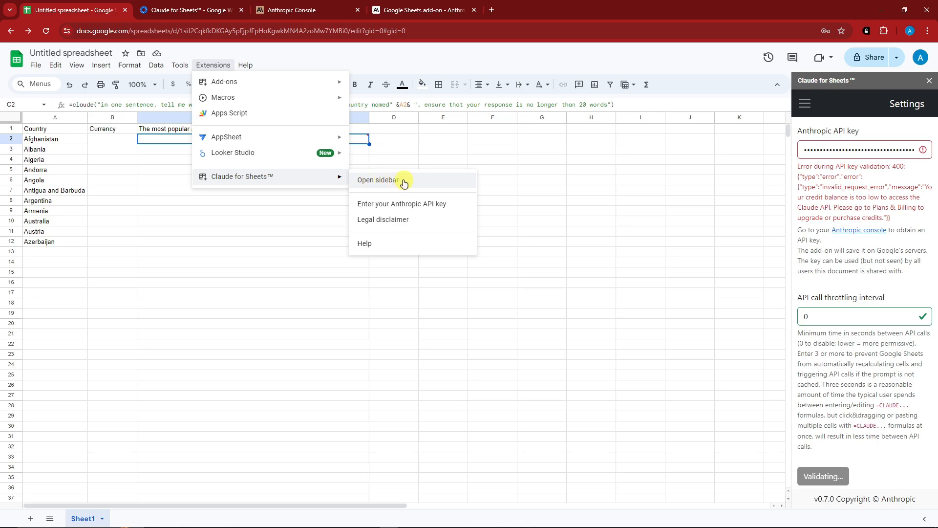
{"action": "left_click", "coordinate": [379, 179]}
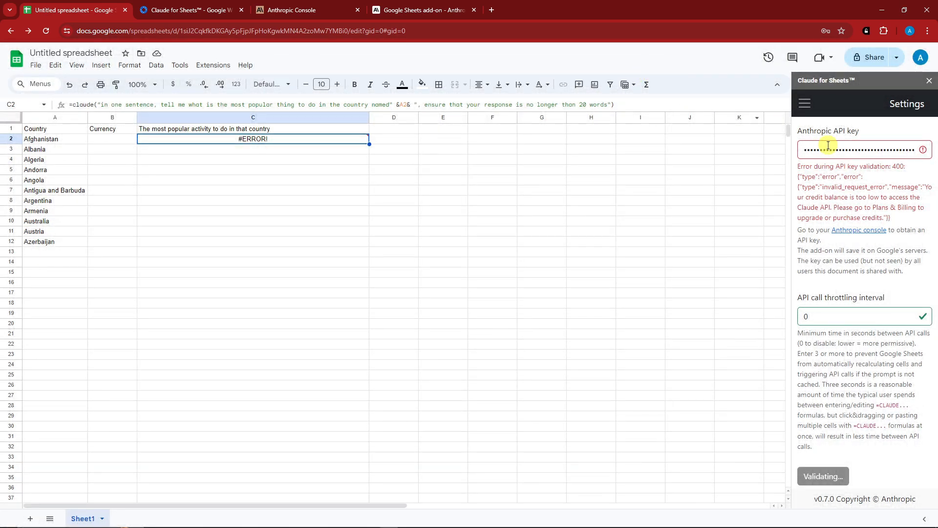
{"action": "left_click", "coordinate": [858, 150]}
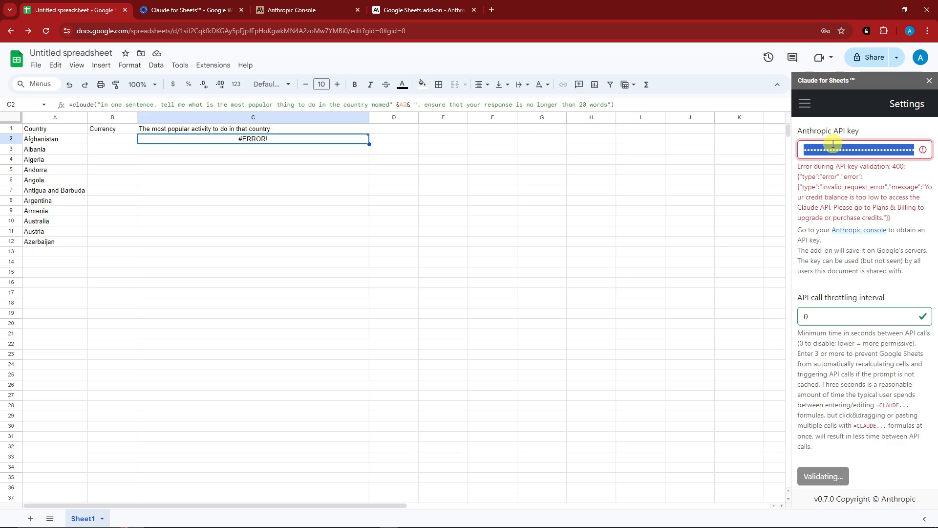
{"action": "left_click", "coordinate": [861, 149]}
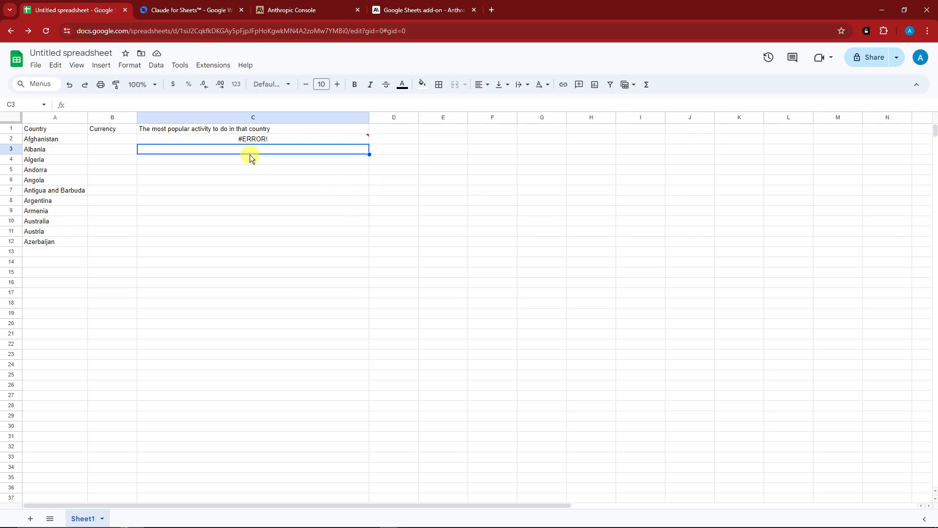
Type =claud in C2 to view the CLAUDE formula and its API-key error
{"action": "type", "text": "=claud"}
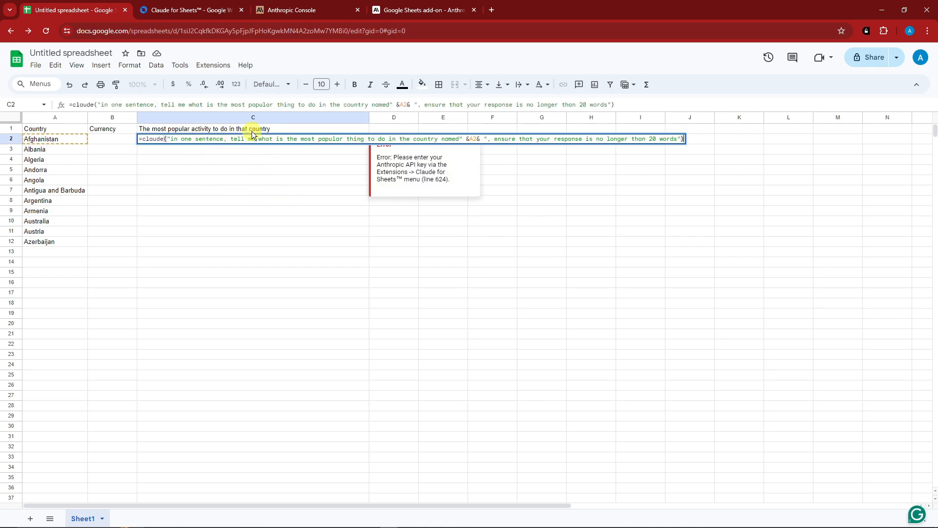
{"action": "mouse_move", "coordinate": [413, 138]}
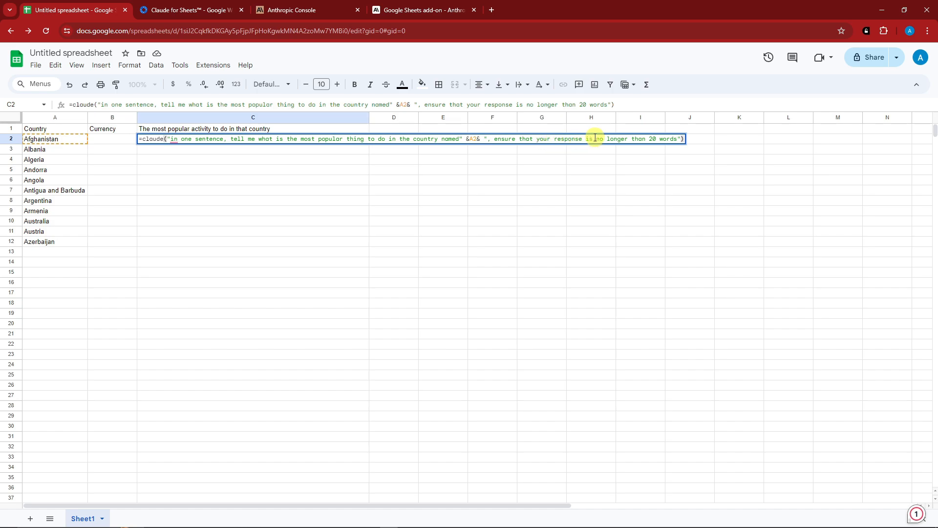
{"action": "mouse_move", "coordinate": [318, 163]}
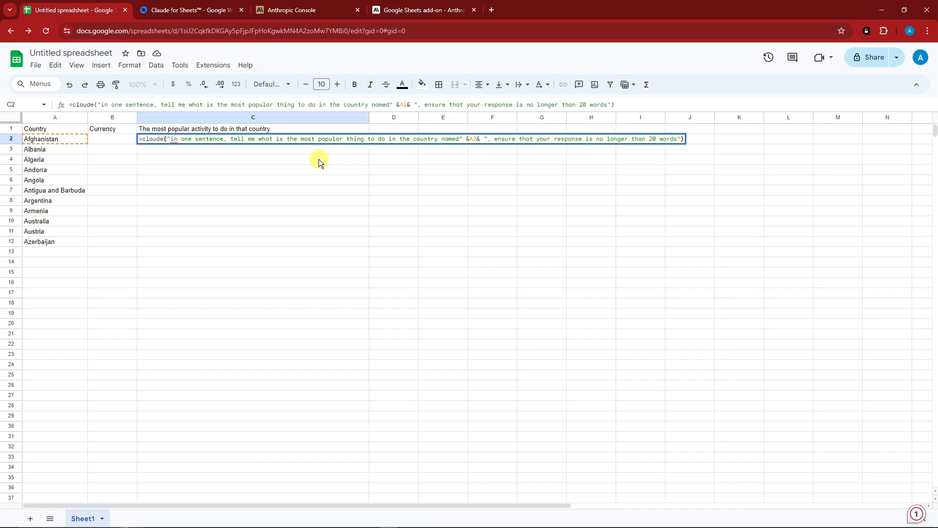
{"action": "mouse_move", "coordinate": [323, 329]}
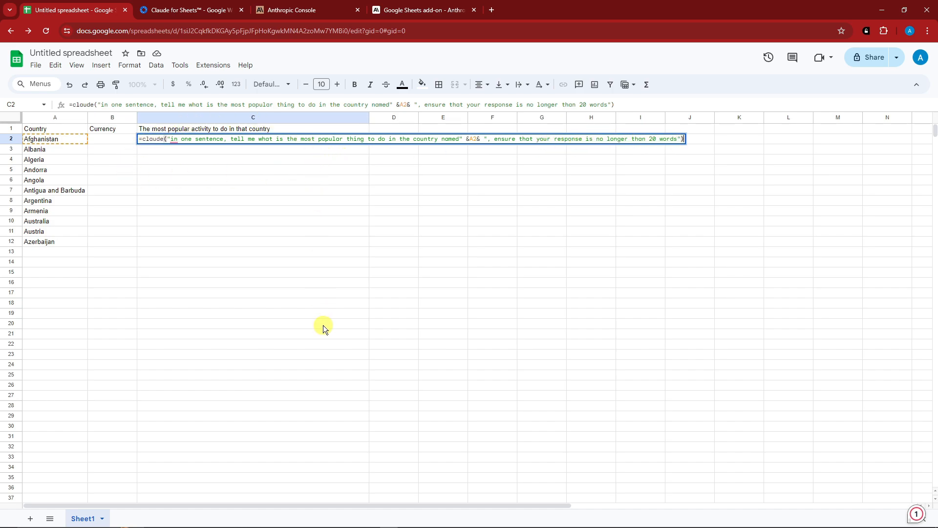
{"action": "mouse_move", "coordinate": [338, 275]}
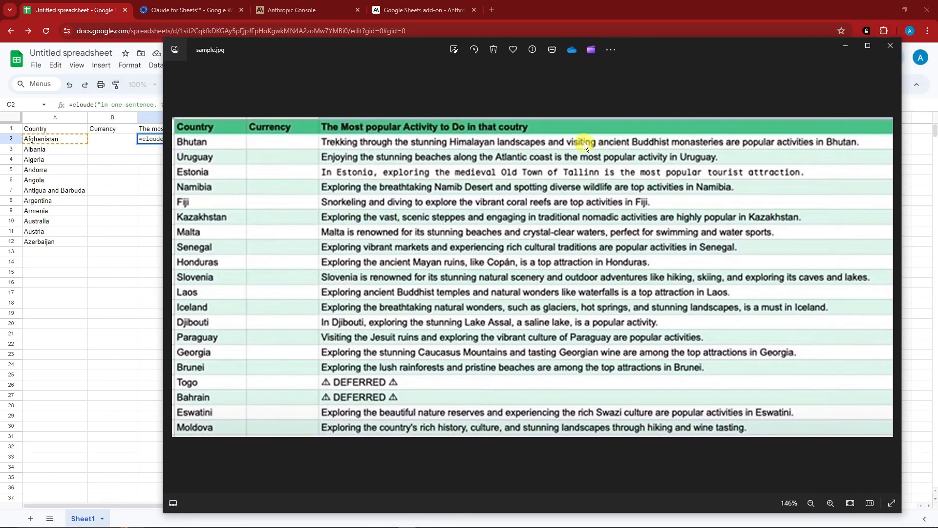
{"action": "mouse_move", "coordinate": [293, 56]}
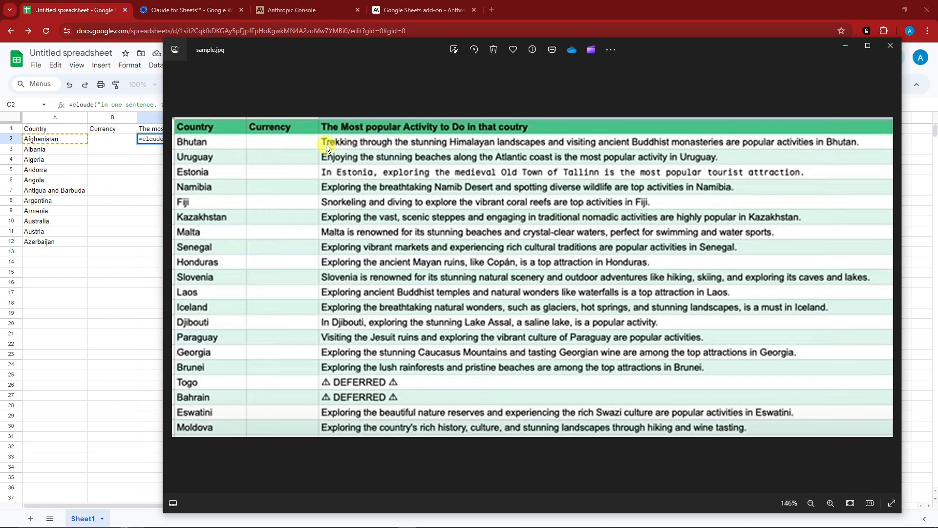
{"action": "mouse_move", "coordinate": [470, 220]}
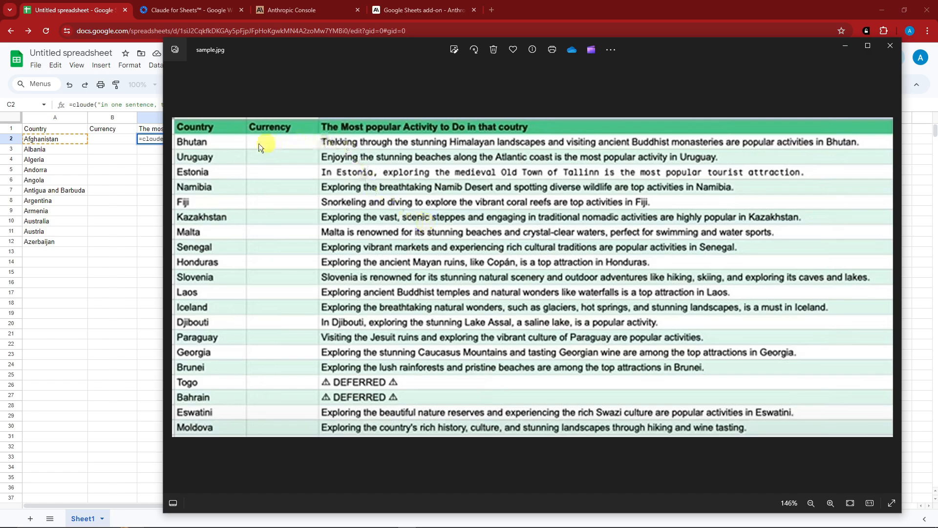
{"action": "mouse_move", "coordinate": [458, 312]}
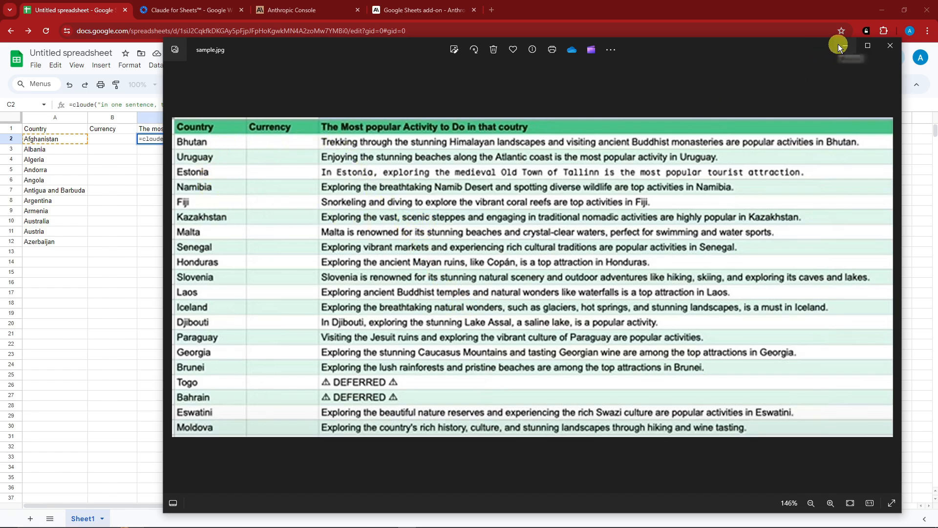
{"action": "mouse_move", "coordinate": [840, 46]}
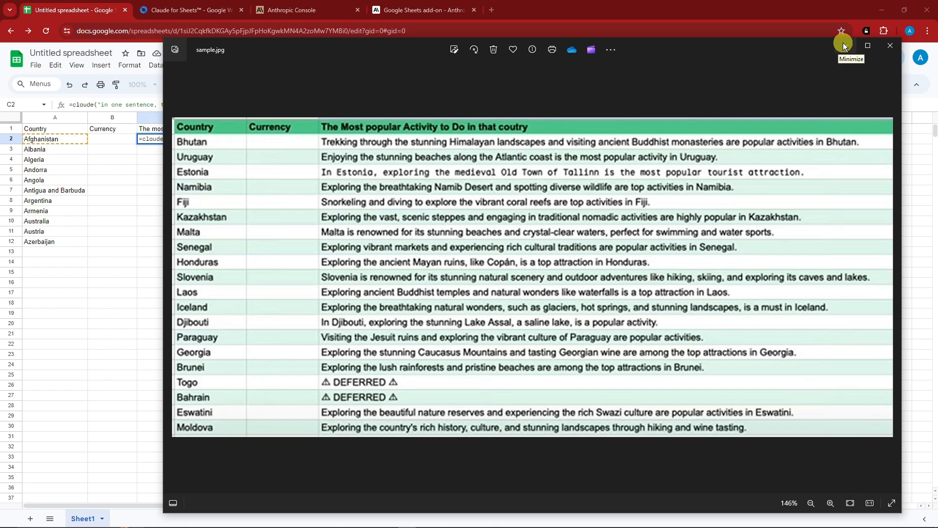
{"action": "left_click", "coordinate": [843, 45]}
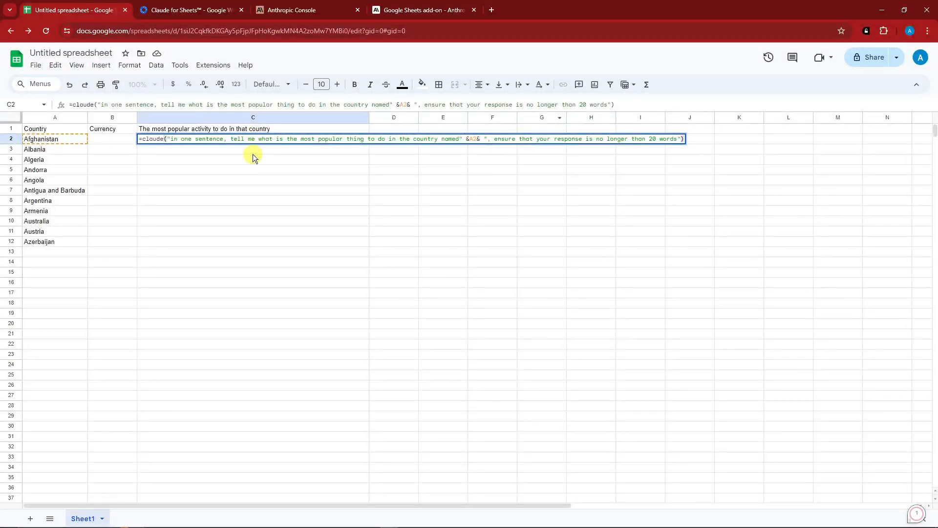